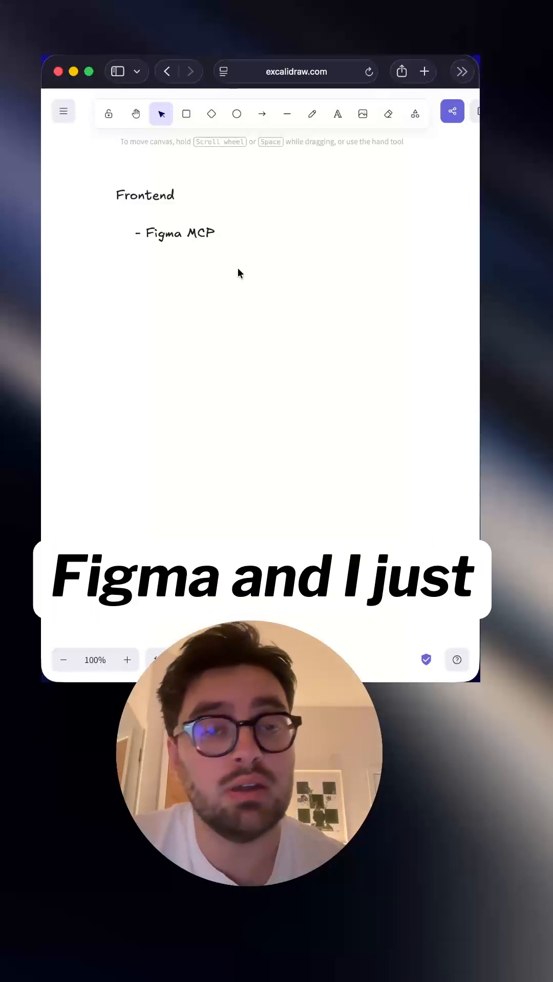
pyautogui.write('Pasting Screenshot')
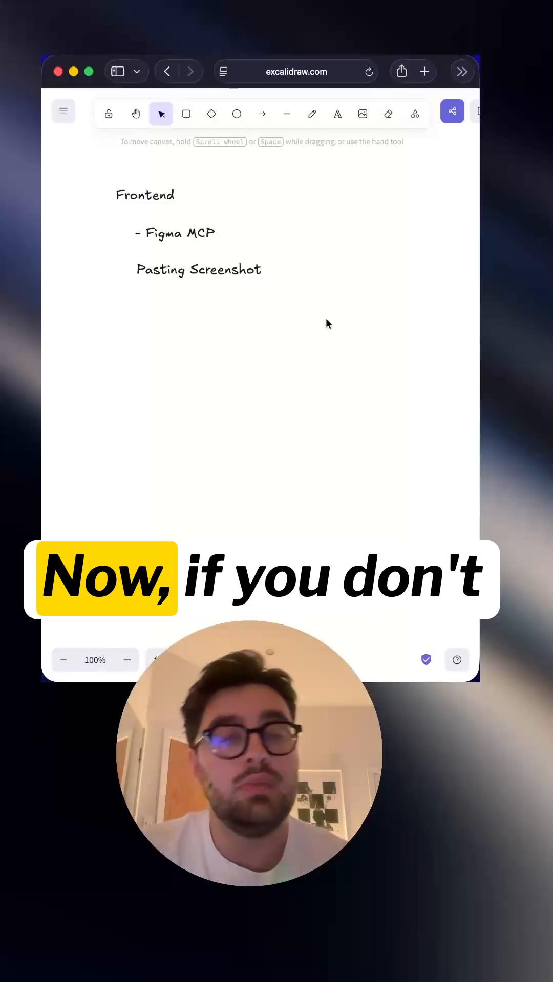